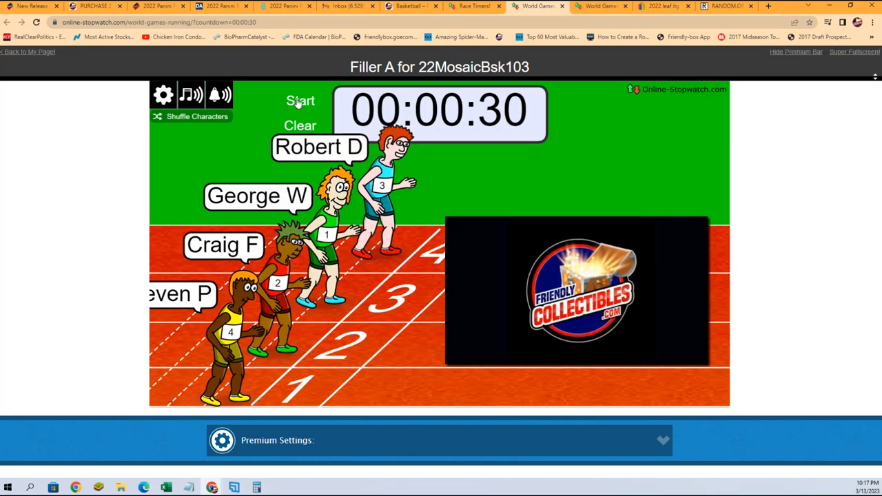
# Start the World Games race so the four runners go and the 30-second countdown runs.
pyautogui.click(299, 101)
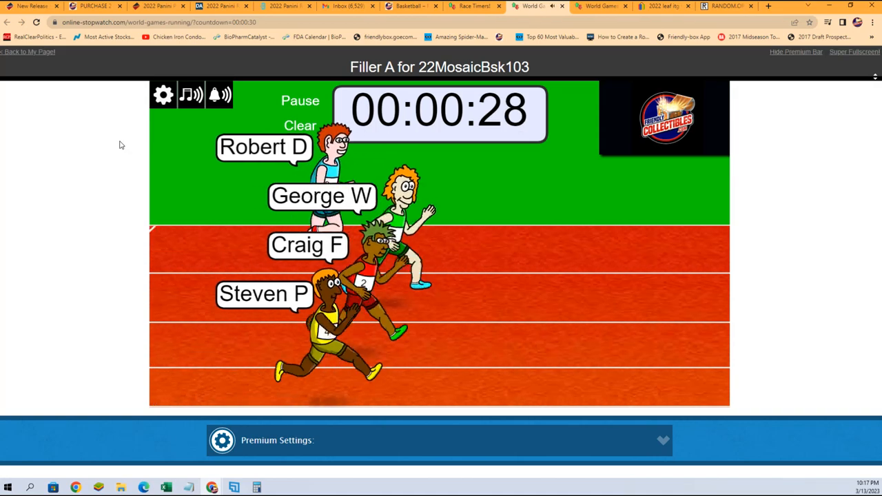